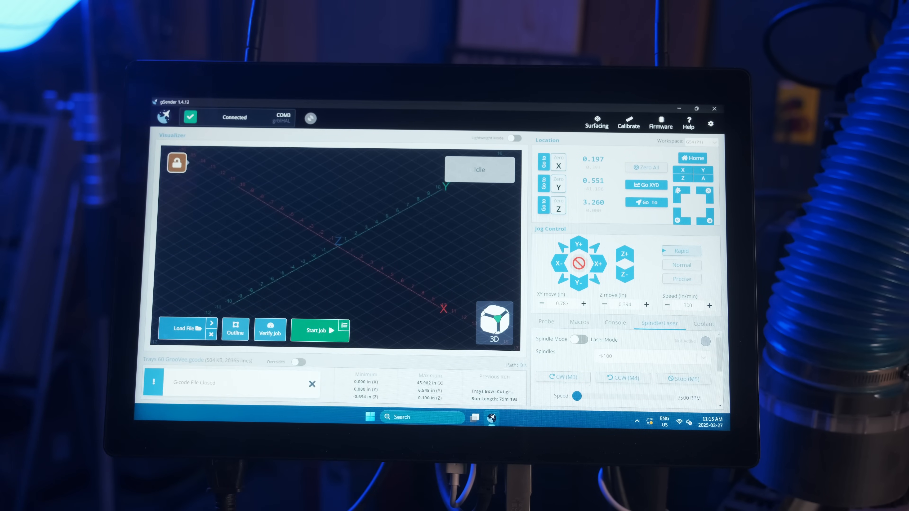
Step: Load 'Trays DTJ Profile .gcode' from the Lexar (D:) drive into the visualizer
left_click(184, 328)
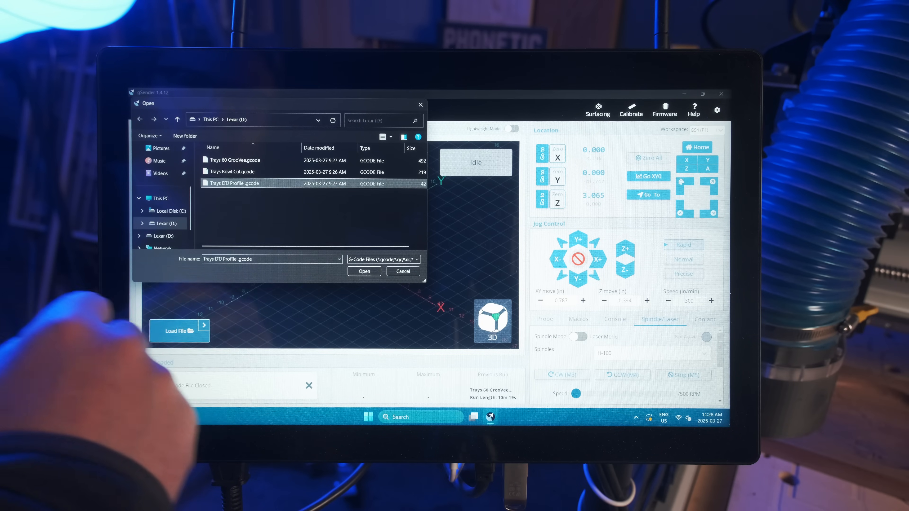
left_click(364, 271)
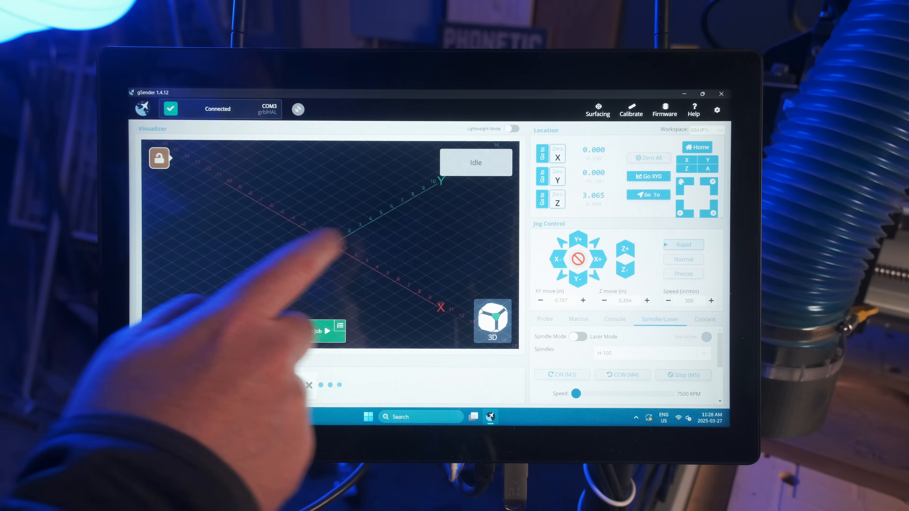